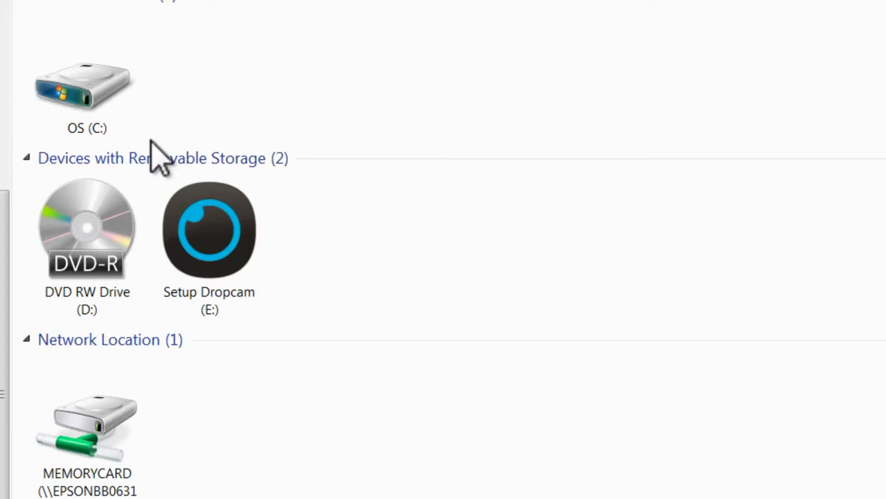
# Launch Setup Dropcam (Windows).exe from the Setup Dropcam (E:) drive
pyautogui.doubleClick(209, 228)
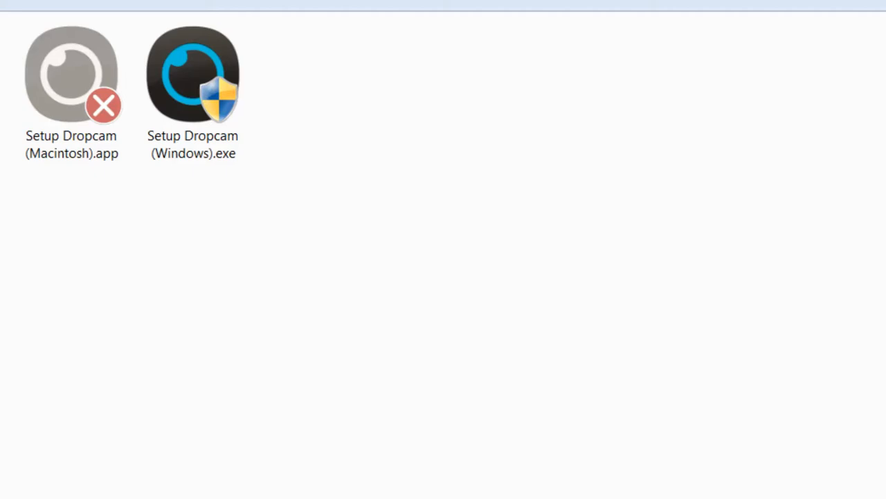
pyautogui.click(193, 75)
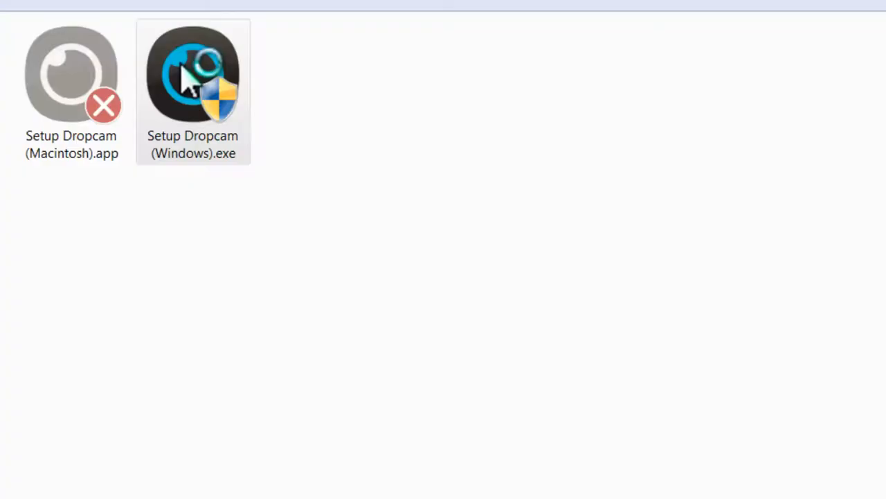
pyautogui.doubleClick(193, 75)
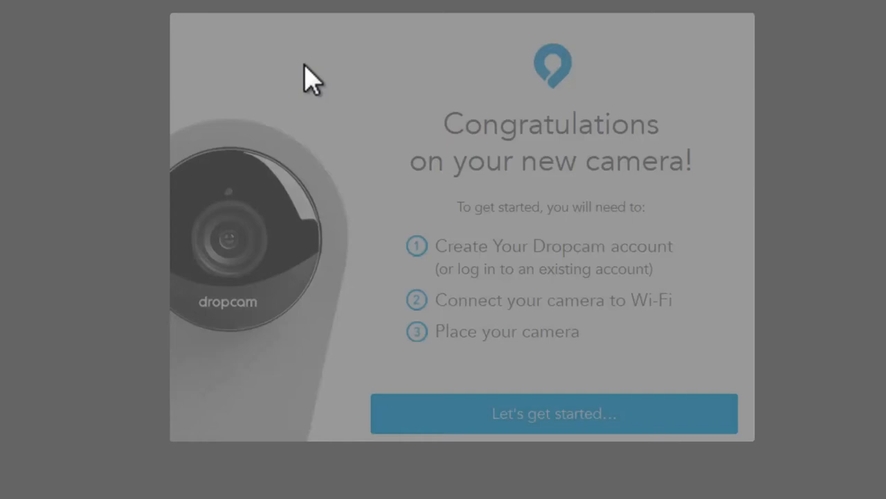
# Log in with the existing Dropcam account and connect the camera to the home Wi-Fi
pyautogui.click(555, 412)
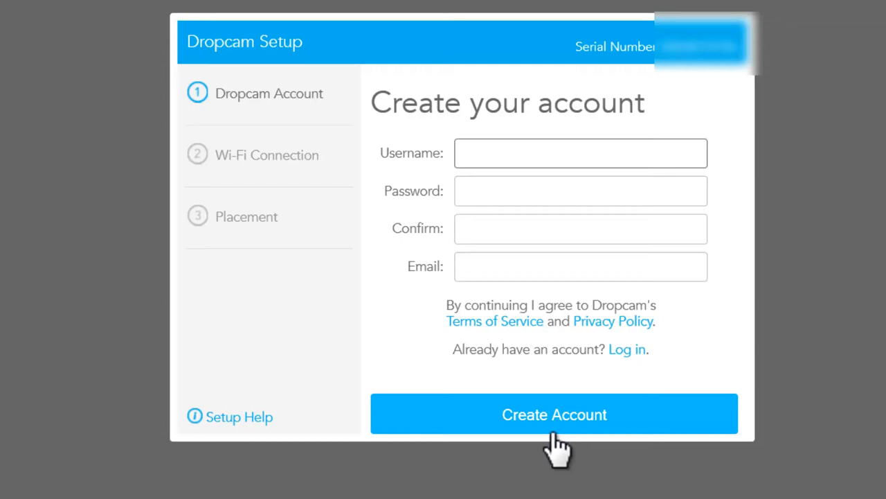
pyautogui.click(626, 349)
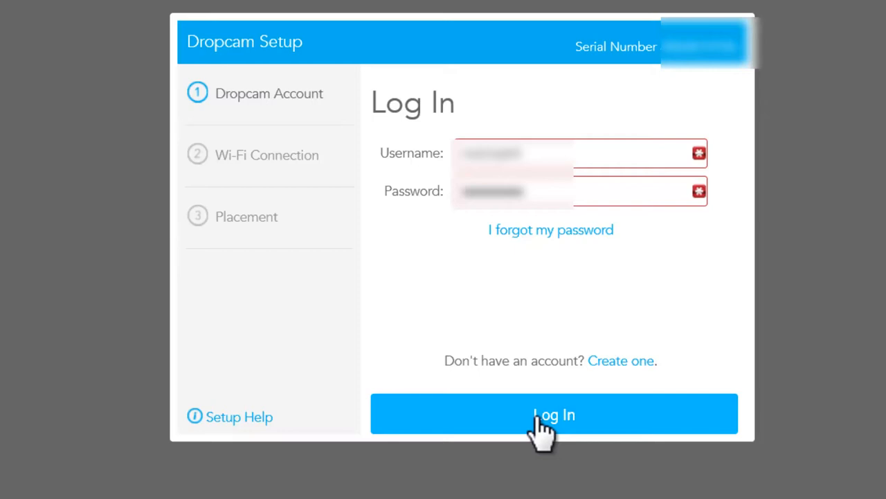
pyautogui.click(554, 414)
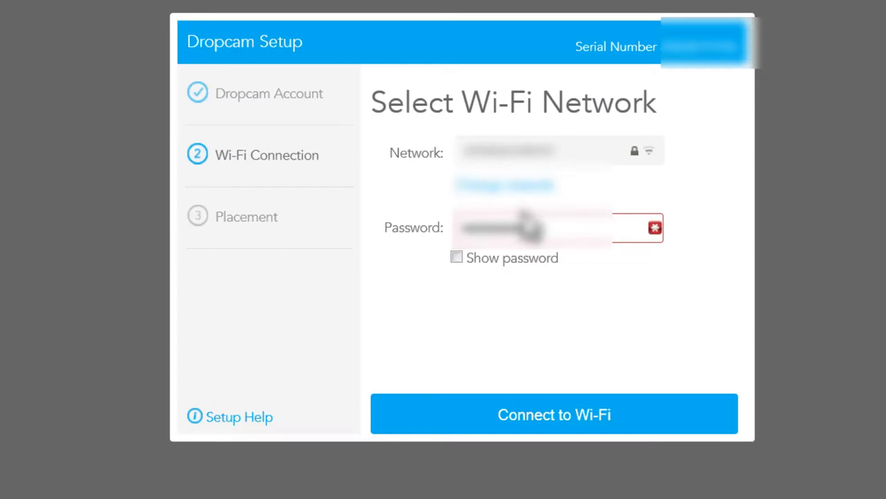
pyautogui.click(554, 414)
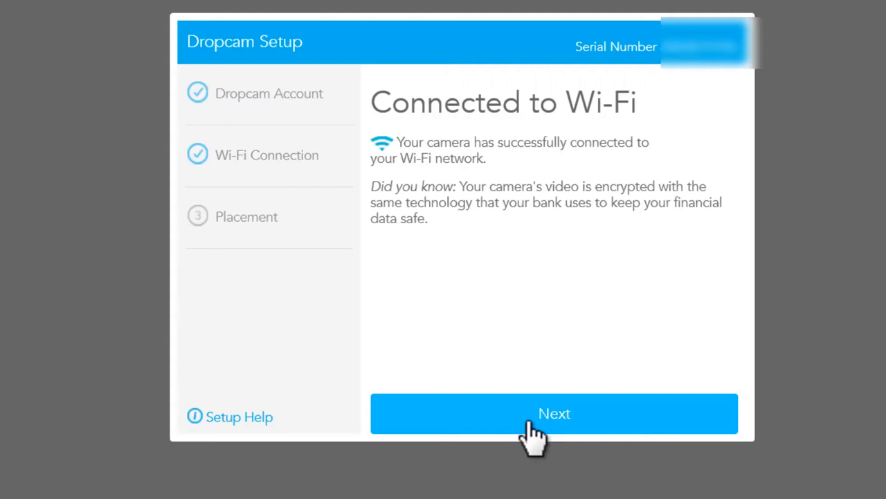
# Accept the I understand placement guidelines, confirm the camera is placed, and proceed to titling it
pyautogui.click(554, 413)
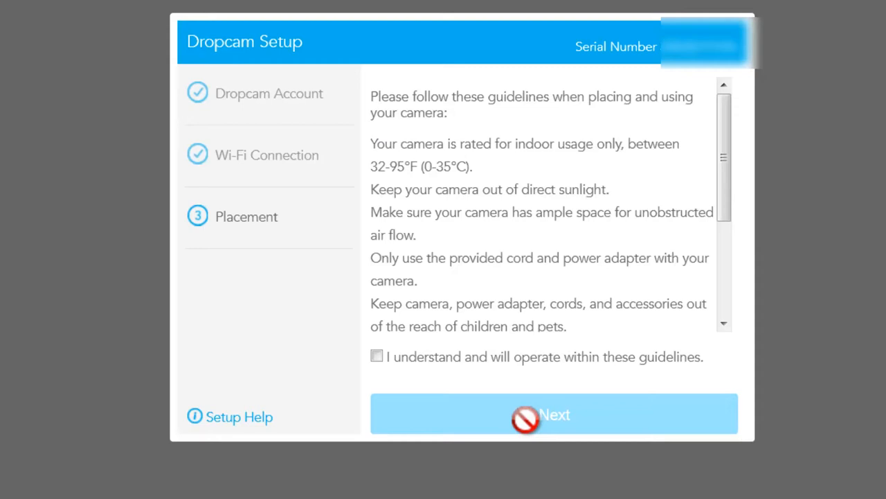
pyautogui.click(377, 356)
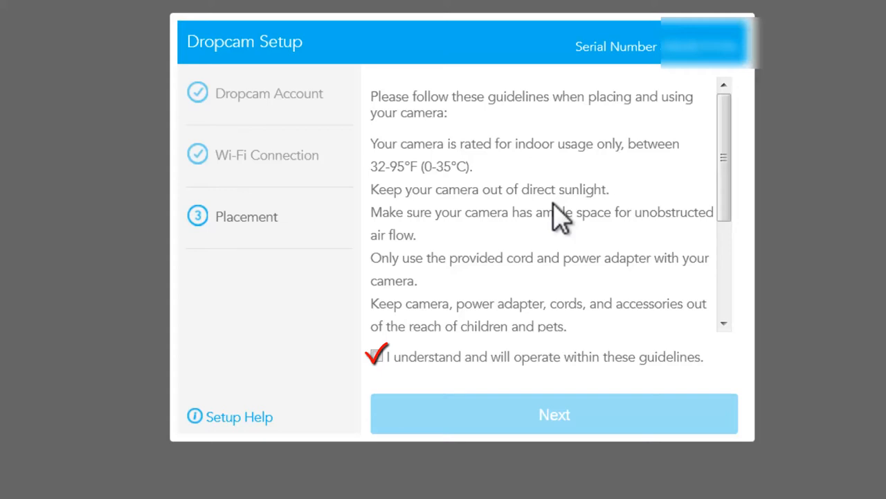
pyautogui.click(554, 413)
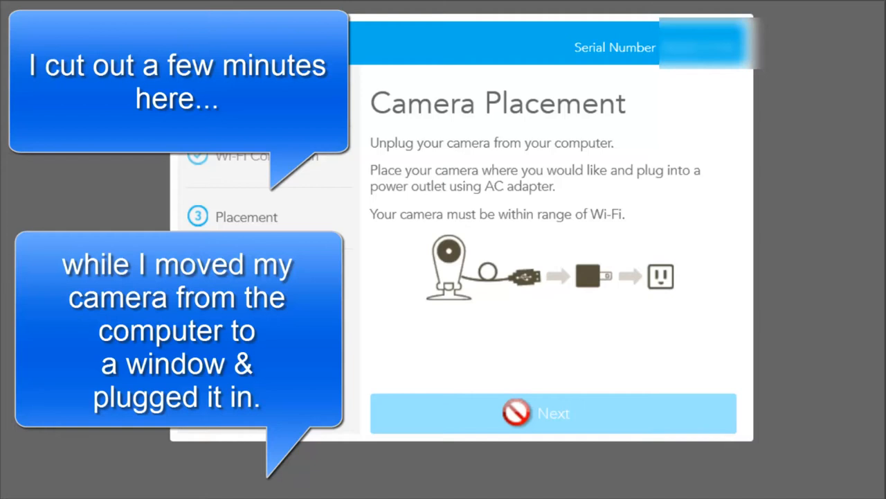
pyautogui.click(554, 413)
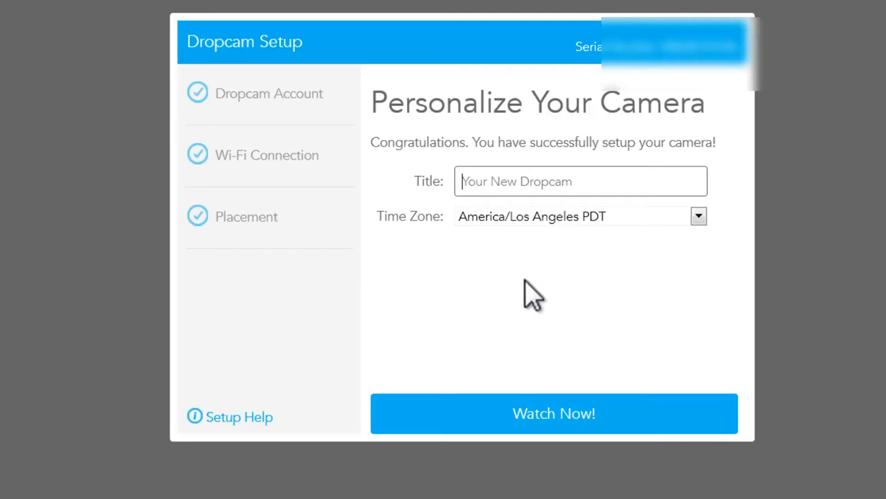
pyautogui.click(554, 412)
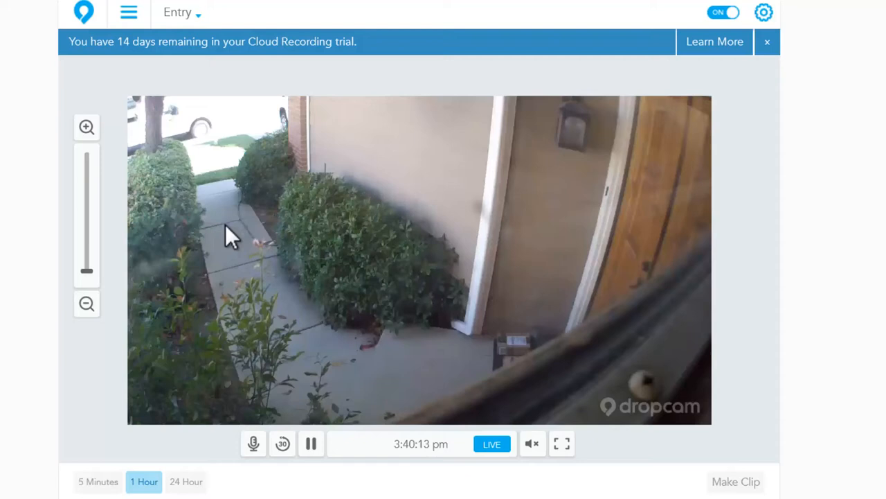
pyautogui.moveTo(521, 354)
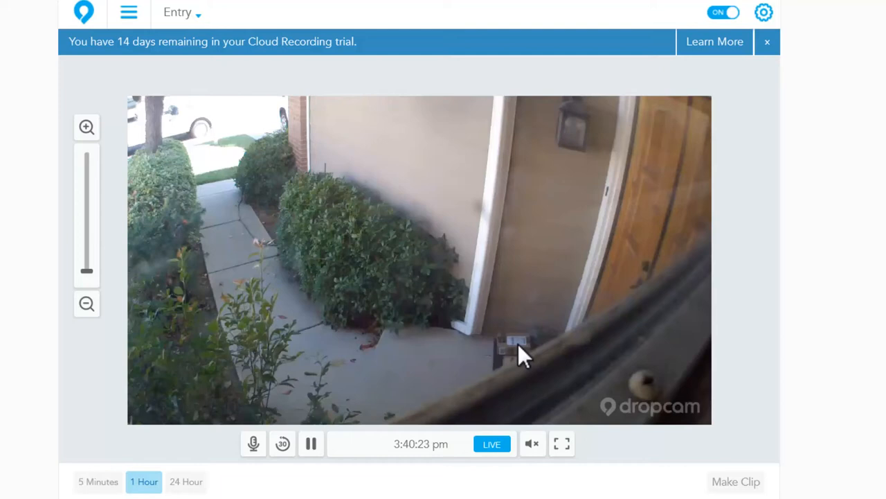
pyautogui.moveTo(228, 183)
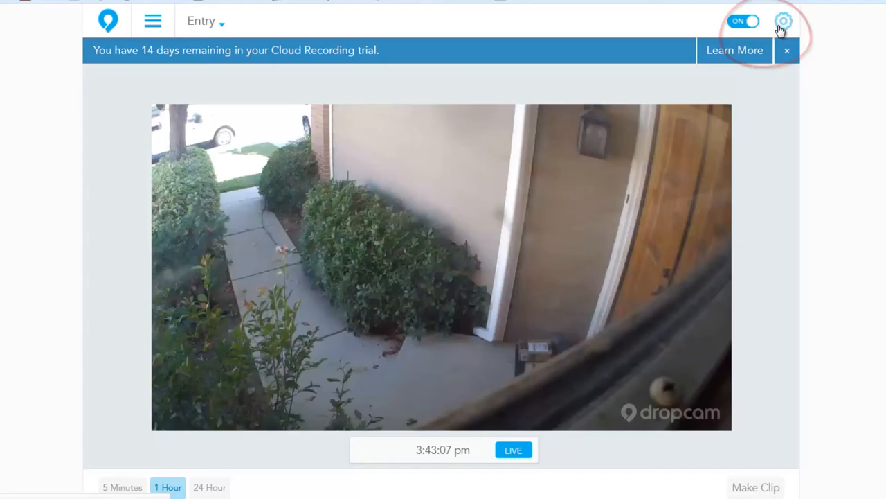
pyautogui.click(784, 20)
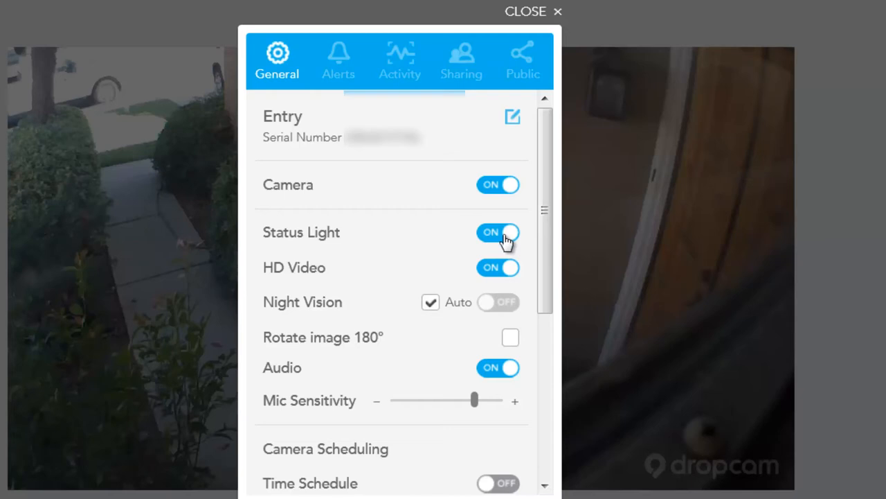
pyautogui.click(498, 233)
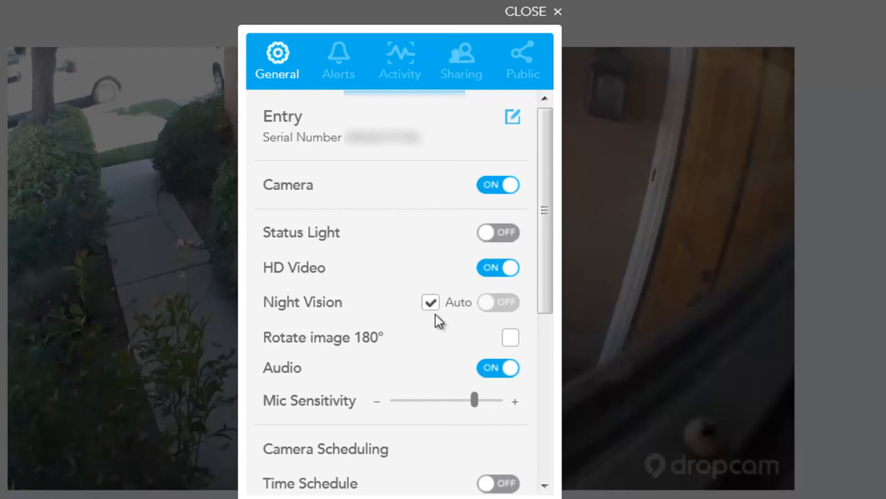
pyautogui.click(429, 302)
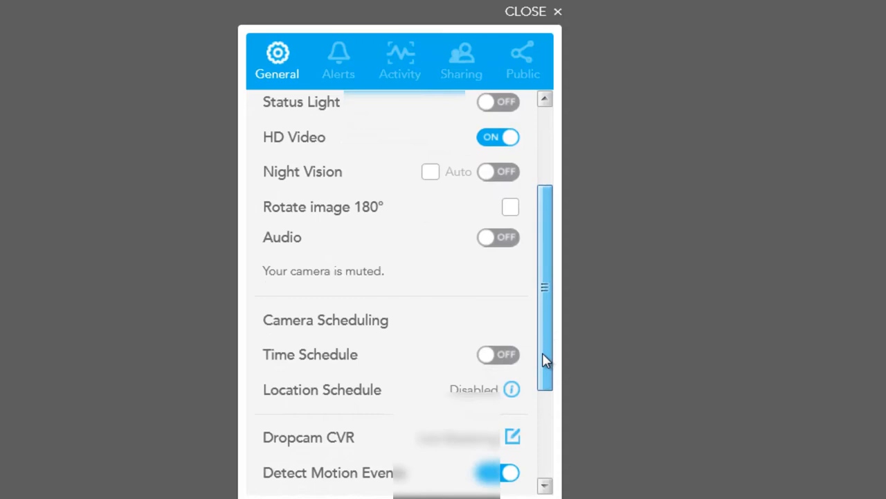
pyautogui.scroll(-3)
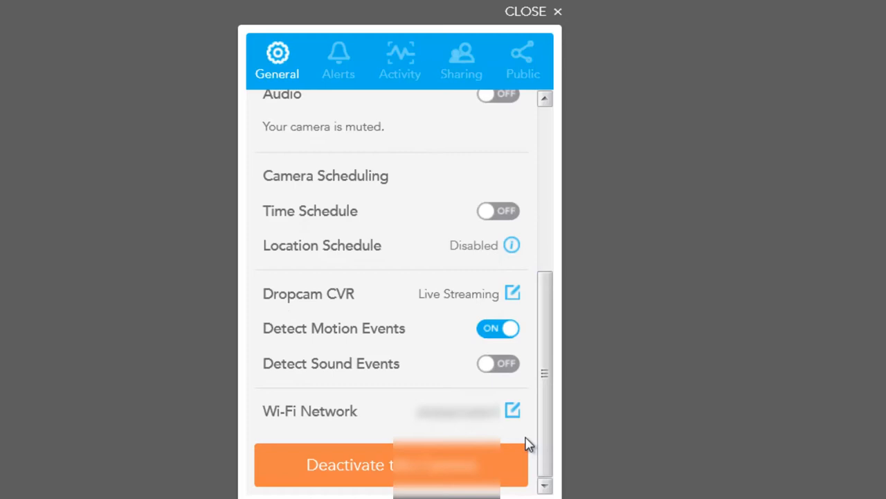
pyautogui.moveTo(391, 347)
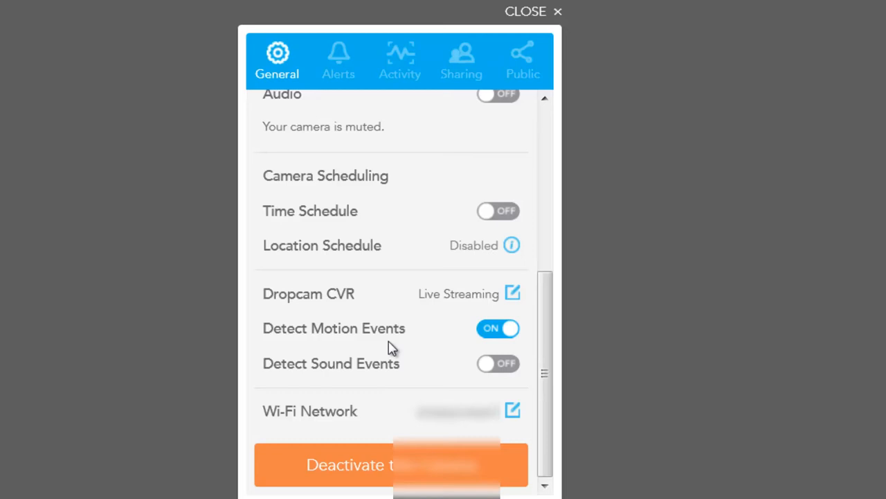
pyautogui.scroll(3)
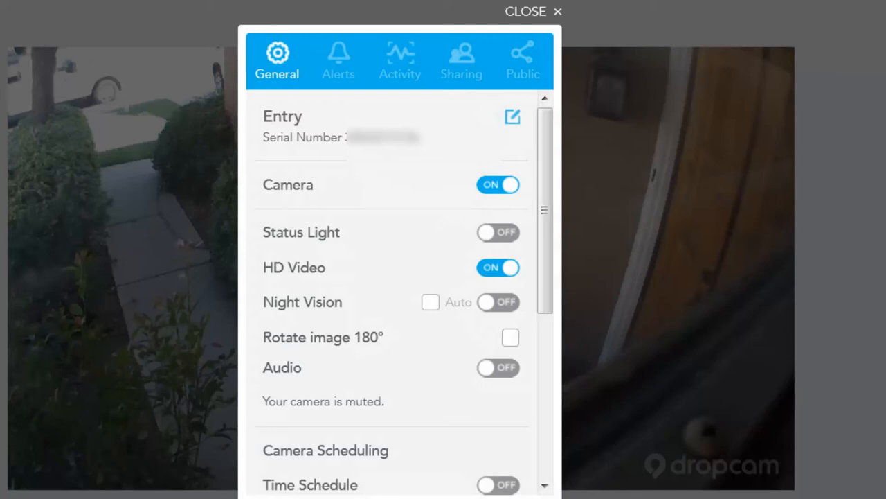
pyautogui.moveTo(488, 349)
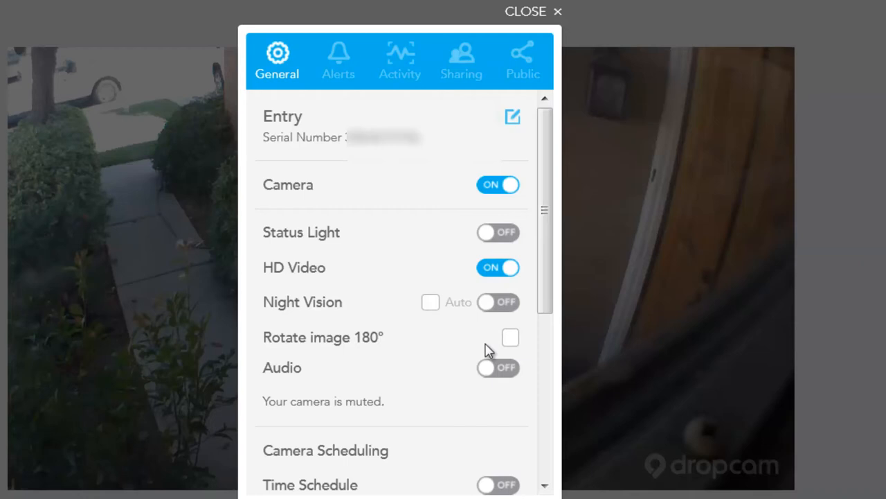
pyautogui.scroll(-3)
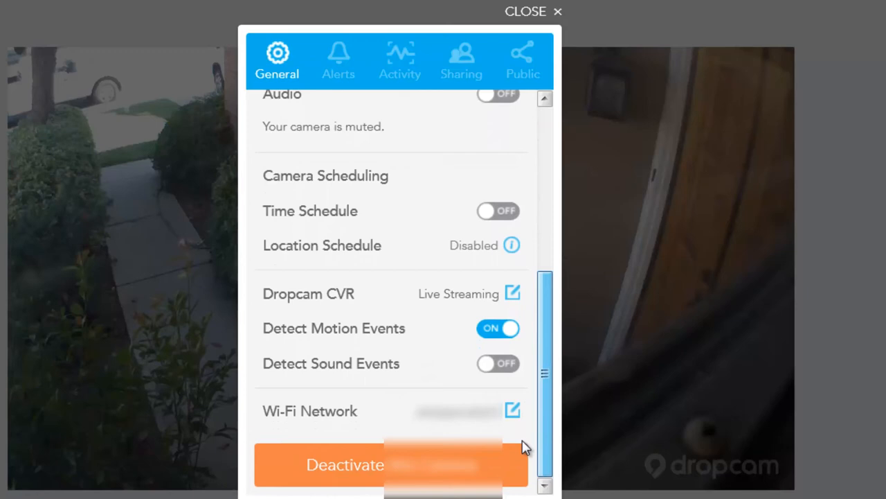
# Review the Alerts and Activity settings, then close settings to return to the live Entry view
pyautogui.click(338, 61)
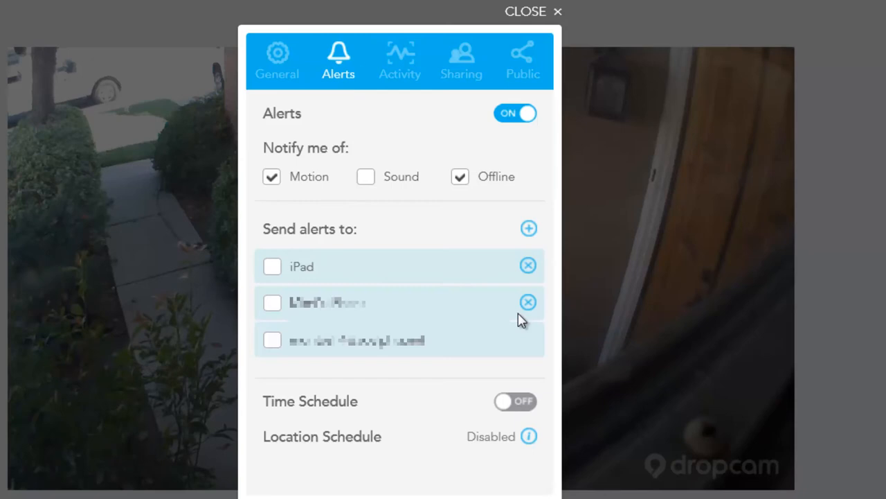
pyautogui.click(399, 61)
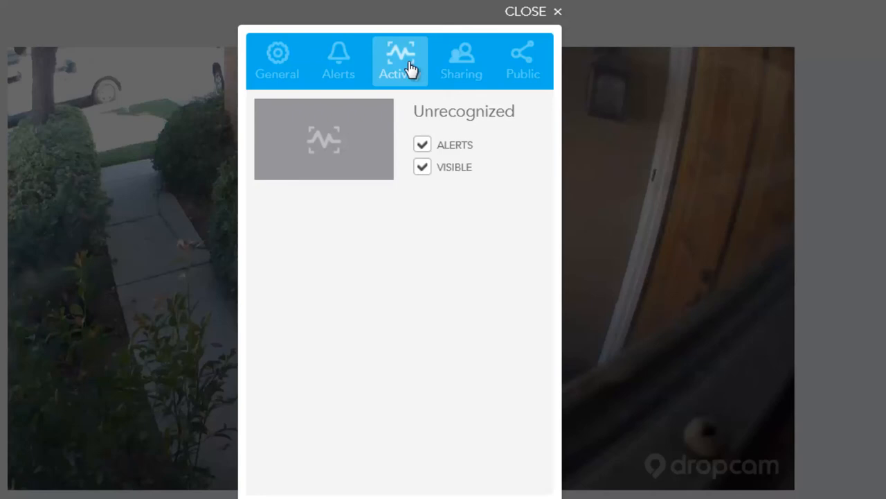
pyautogui.moveTo(407, 72)
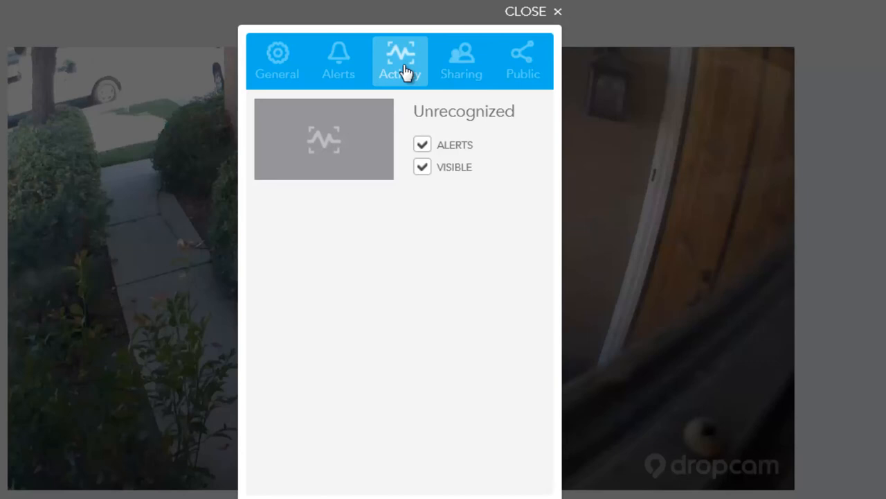
pyautogui.click(461, 61)
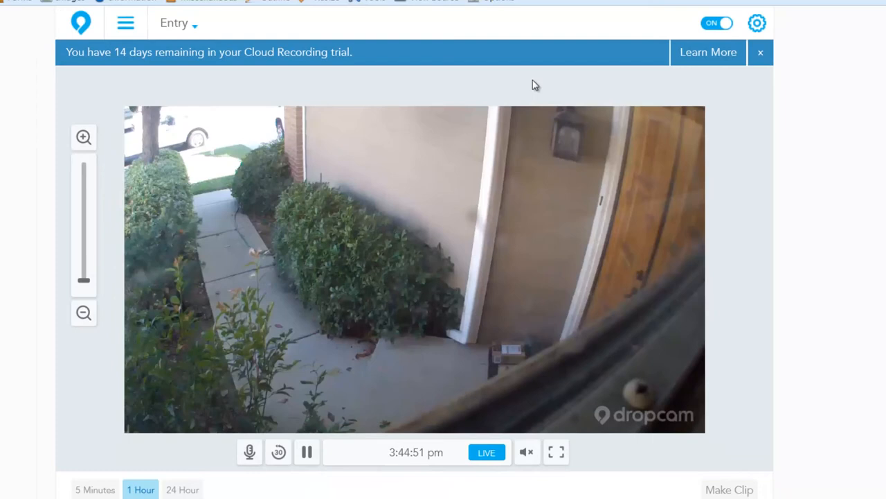
# Play recorded footage from around 3:40 PM today on the timeline, then go live again
pyautogui.scroll(-3)
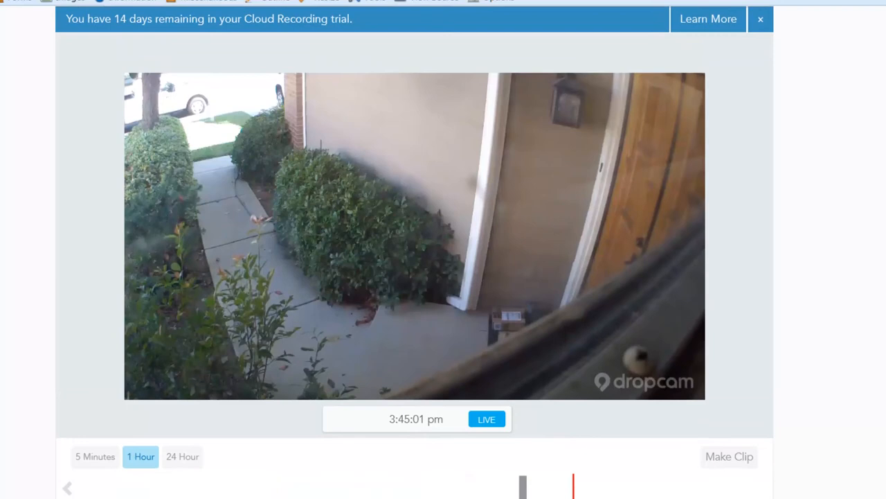
pyautogui.scroll(-3)
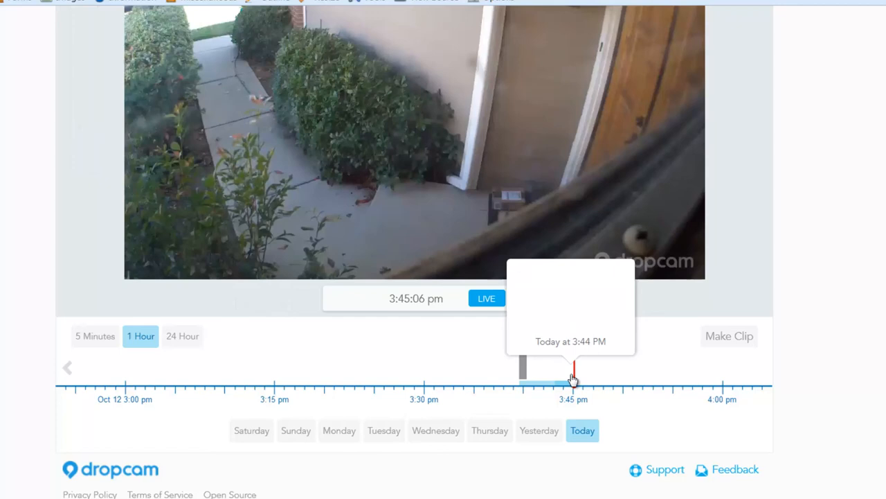
pyautogui.moveTo(523, 376)
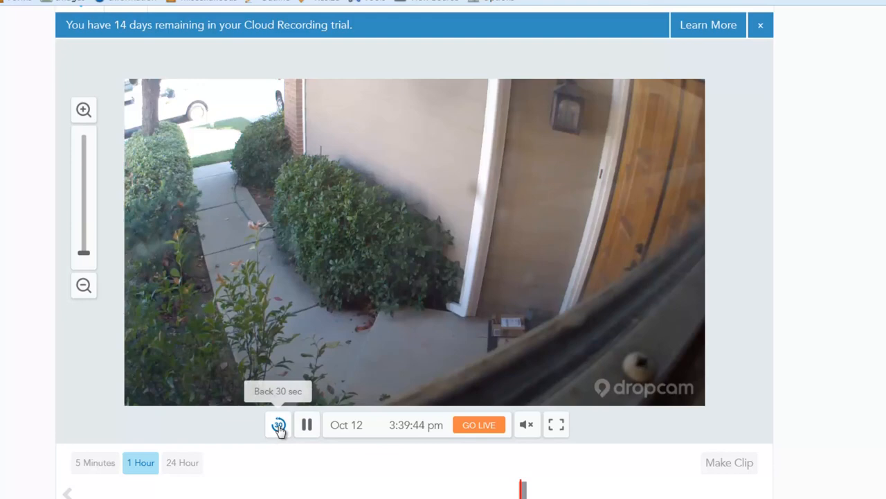
pyautogui.scroll(-3)
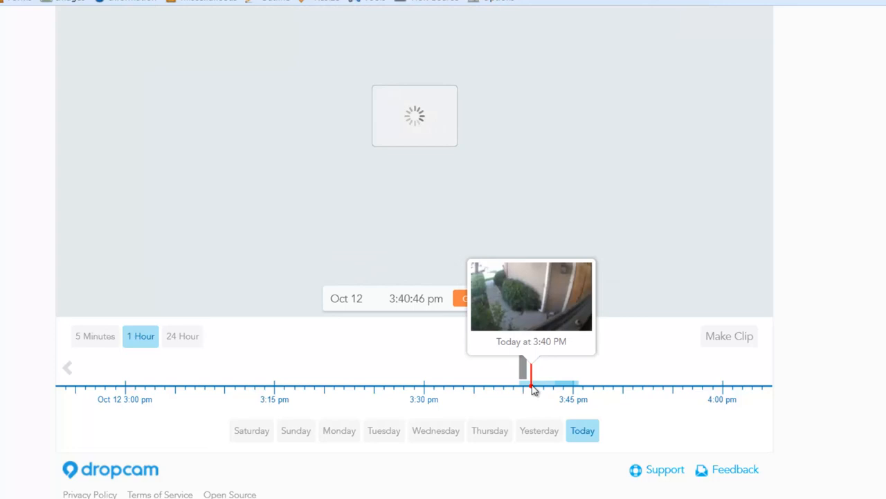
pyautogui.click(533, 385)
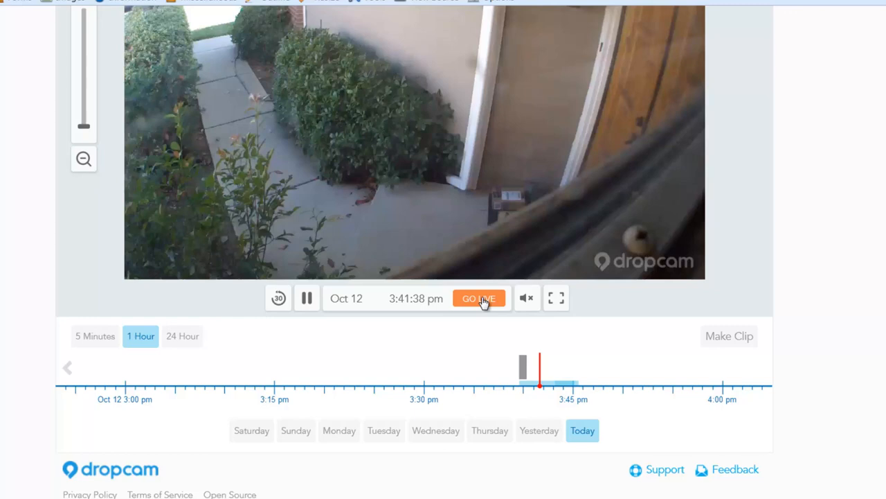
pyautogui.click(479, 298)
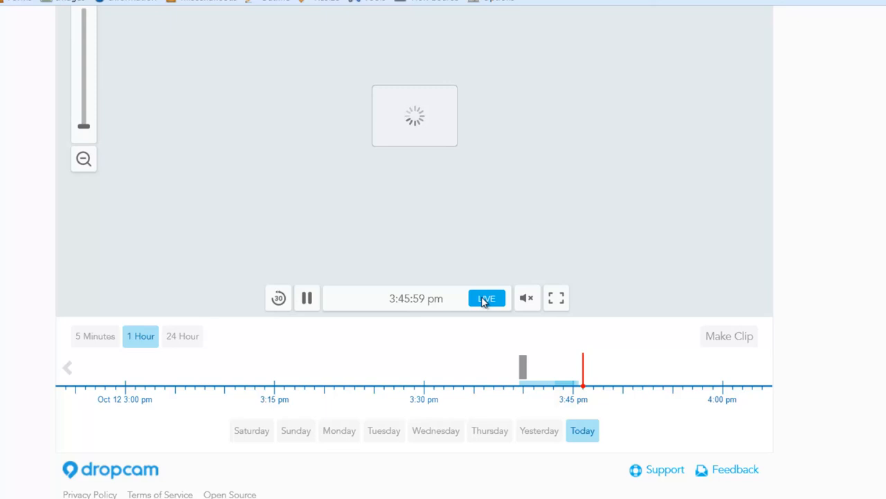